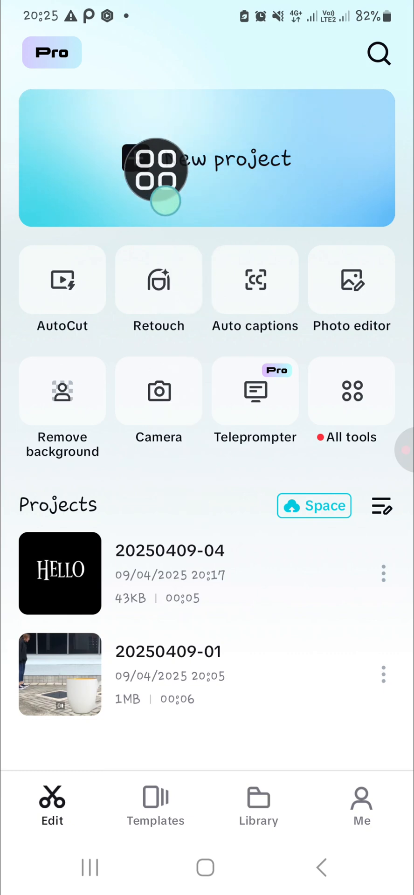
# Start a new project and browse the downloaded clips in the Videos picker.
pyautogui.click(206, 158)
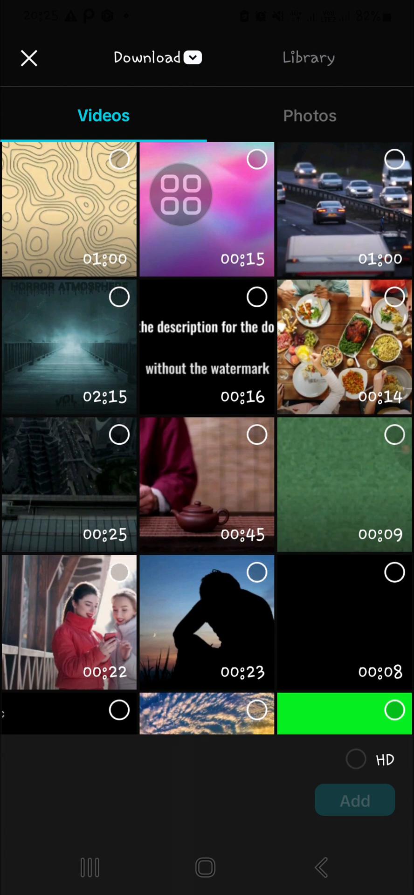
pyautogui.scroll(3)
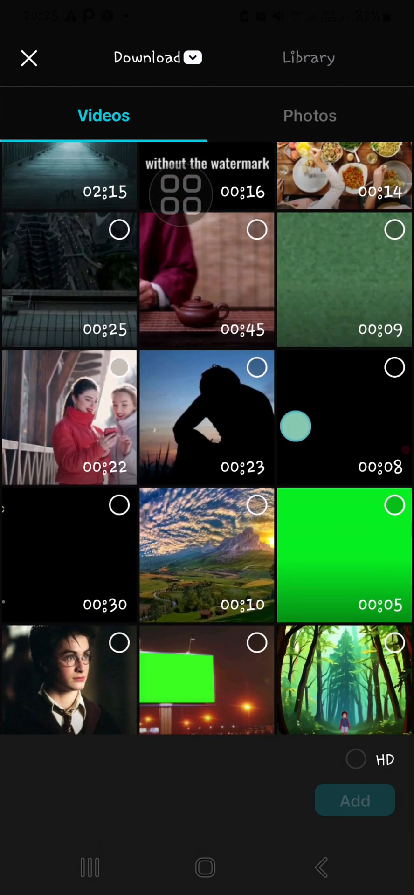
pyautogui.scroll(-3)
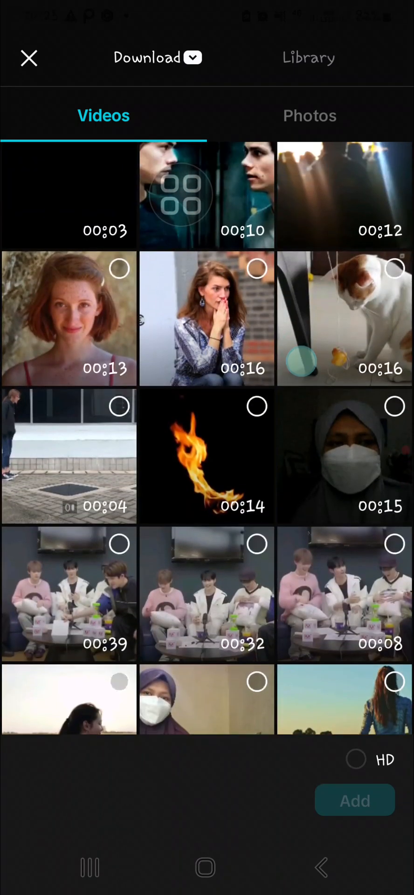
# Select the clasped-hands woman clip and the pink-background portrait from Photoshop Express.
pyautogui.click(206, 319)
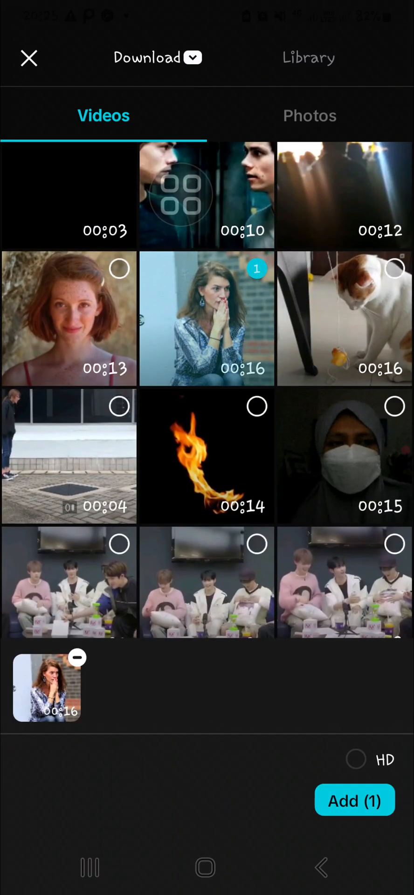
pyautogui.click(194, 58)
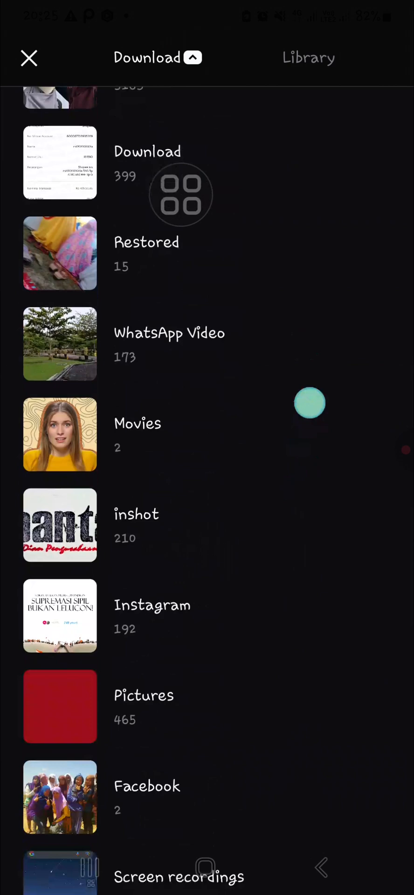
pyautogui.scroll(-3)
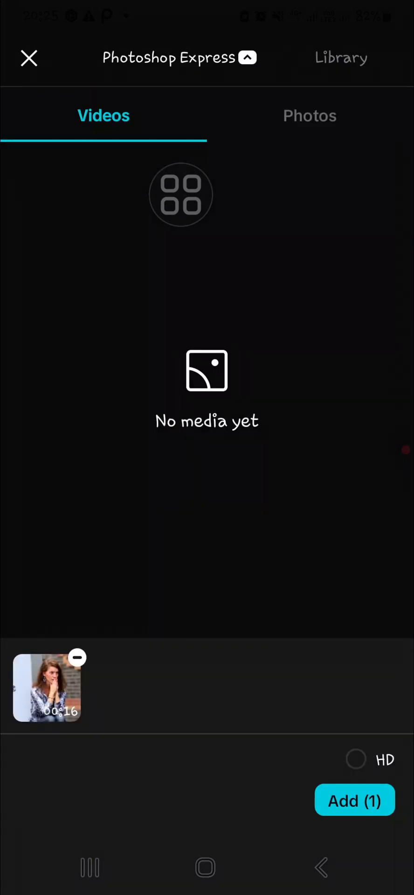
pyautogui.click(309, 115)
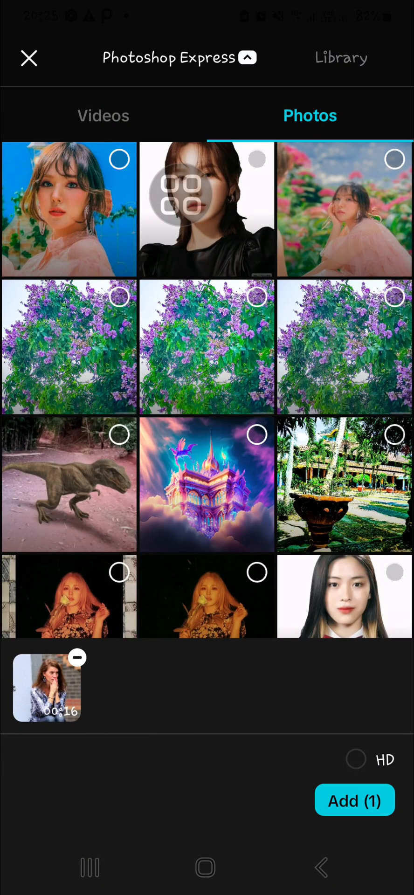
pyautogui.scroll(-3)
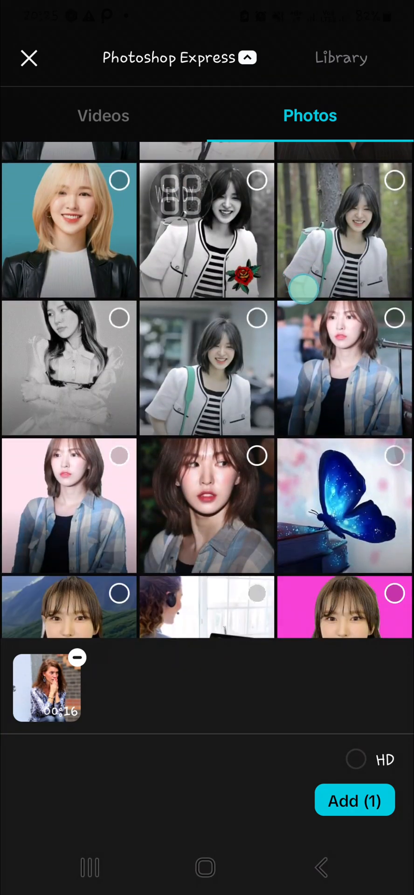
pyautogui.click(68, 506)
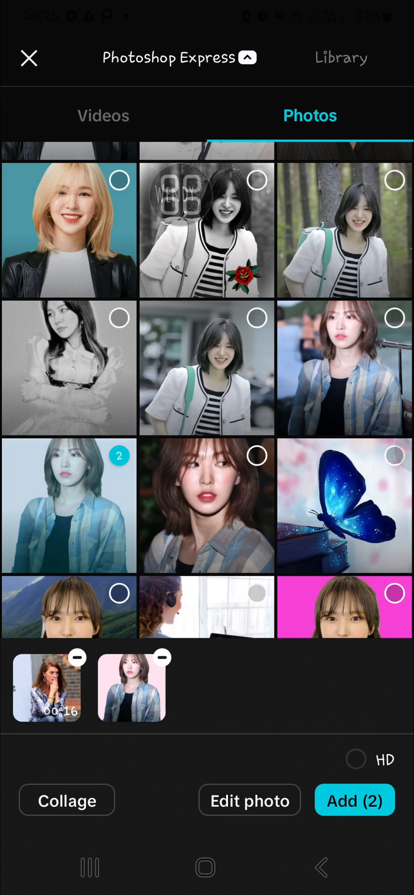
# Add the clip and portrait to the timeline and select the woman's clip.
pyautogui.click(354, 799)
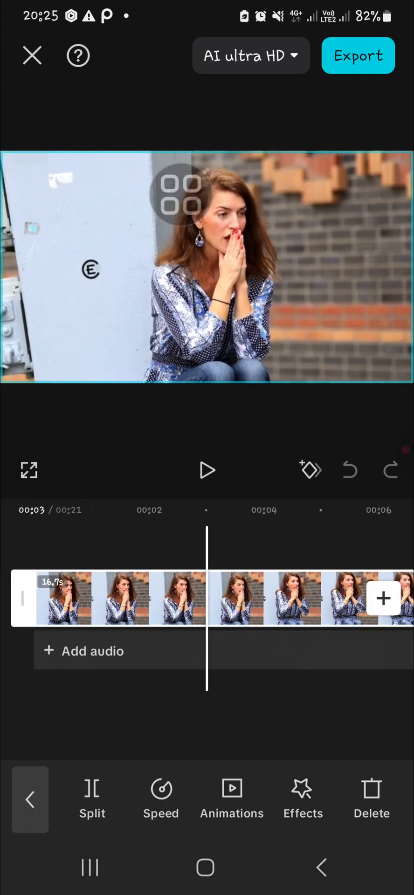
pyautogui.click(92, 799)
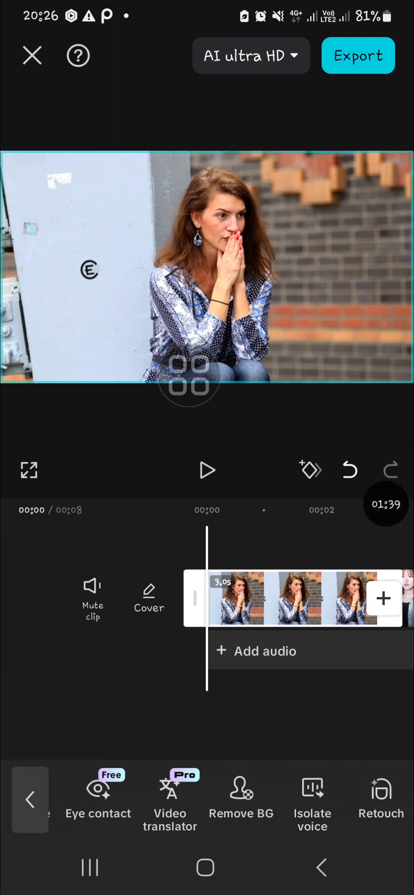
# Switch Eye contact on for the woman's clip, trying Undo and Redo, and confirm.
pyautogui.click(97, 799)
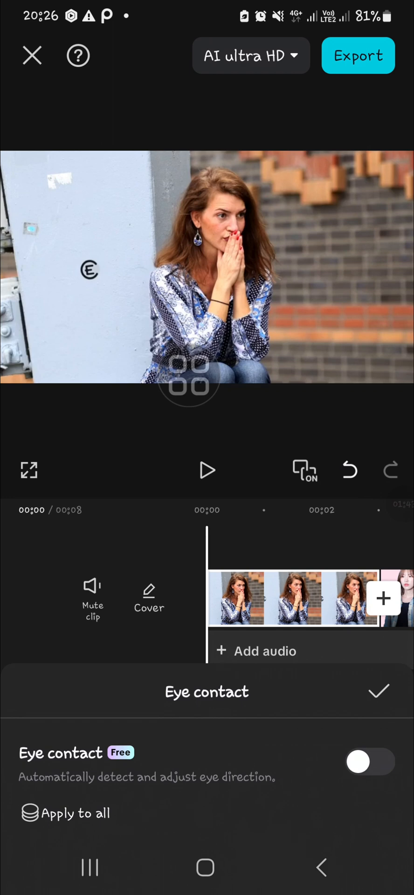
pyautogui.click(369, 761)
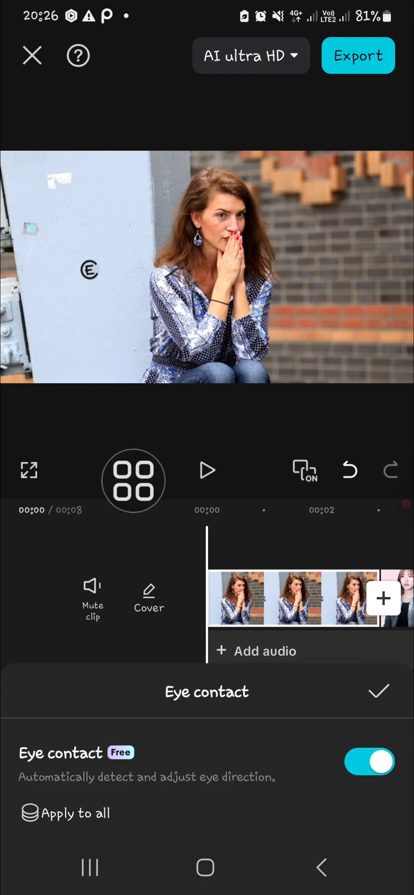
pyautogui.click(134, 480)
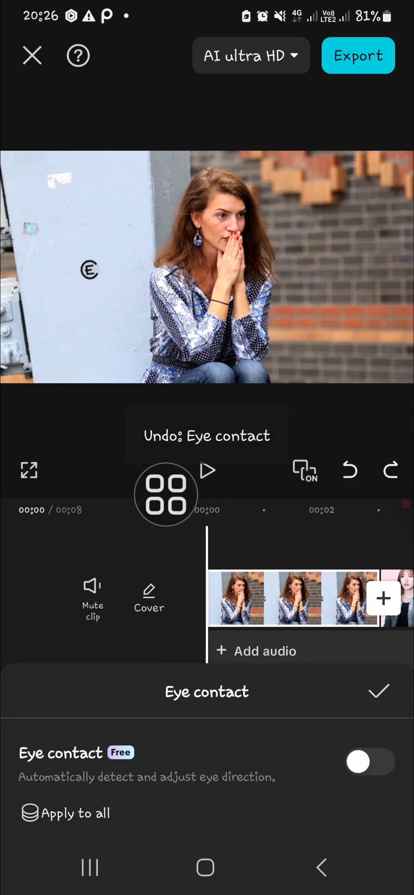
pyautogui.click(368, 761)
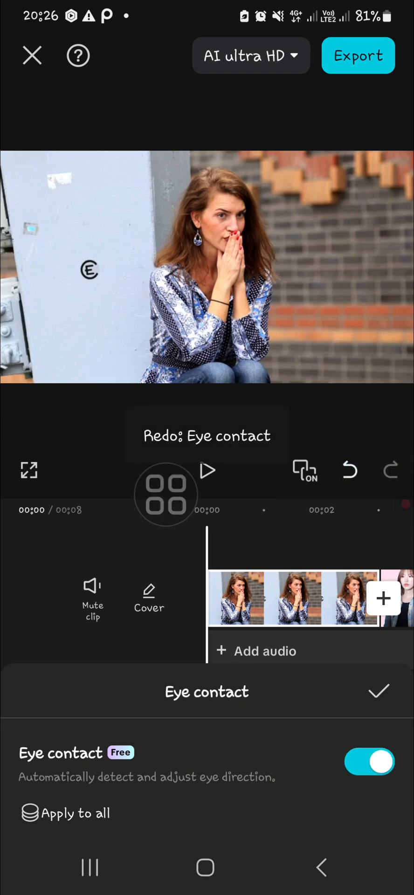
pyautogui.click(378, 691)
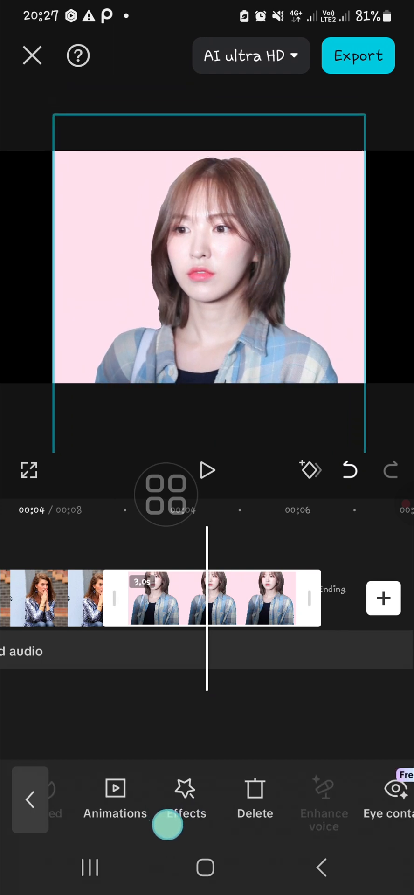
# Enable Eye contact on the portrait photo clip and confirm it.
pyautogui.hscroll(-3)
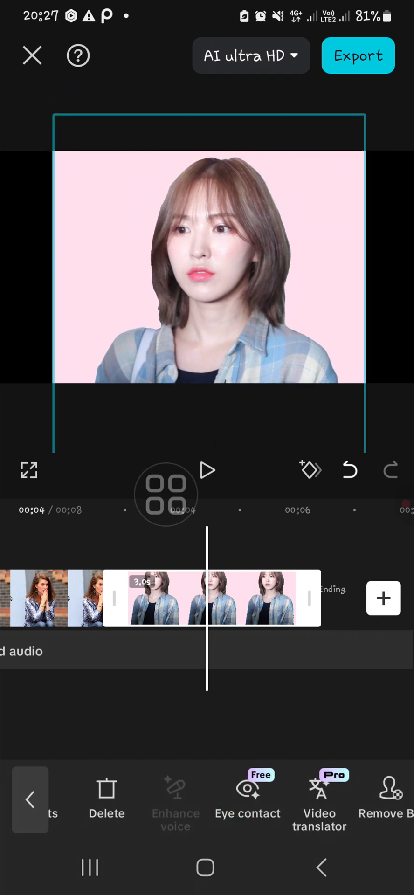
pyautogui.click(248, 799)
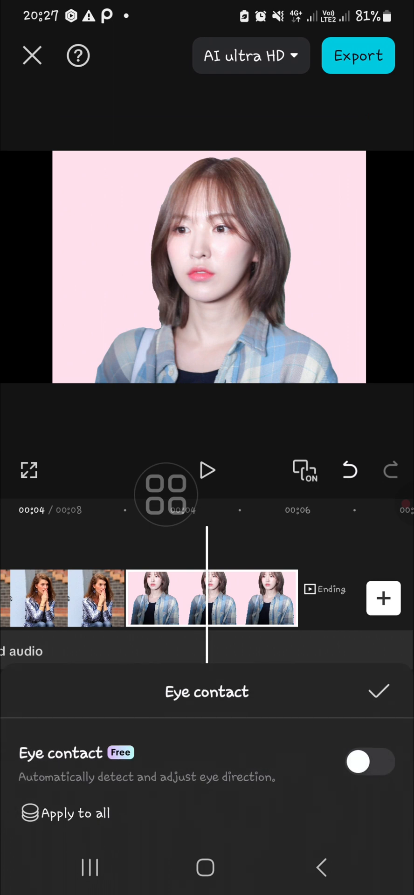
pyautogui.click(368, 761)
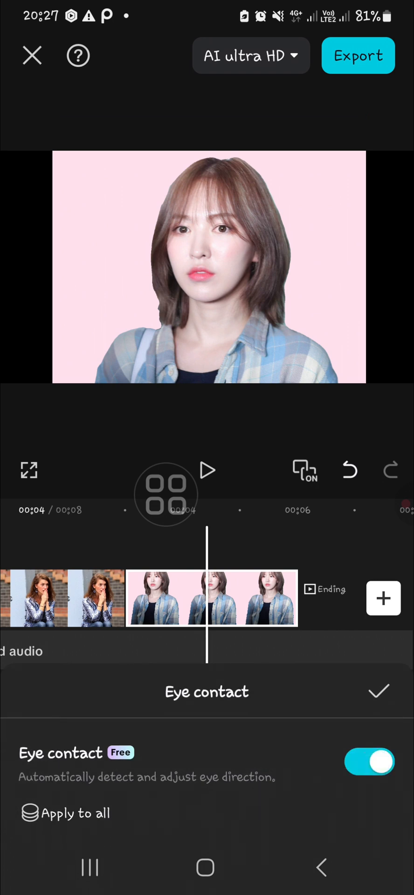
pyautogui.click(378, 691)
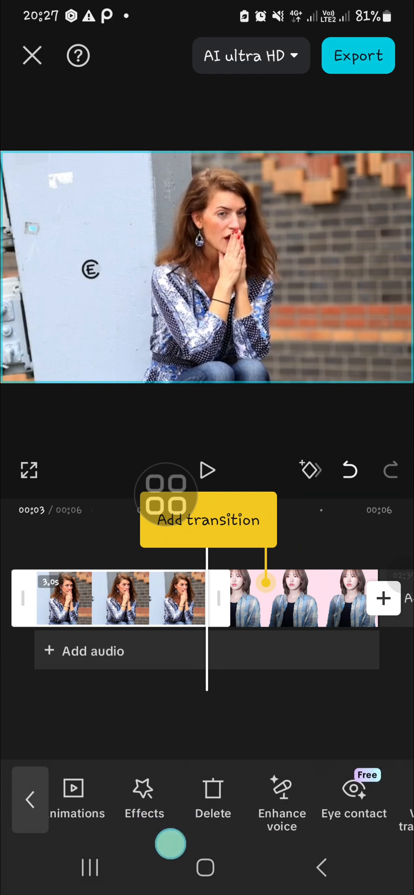
pyautogui.click(353, 799)
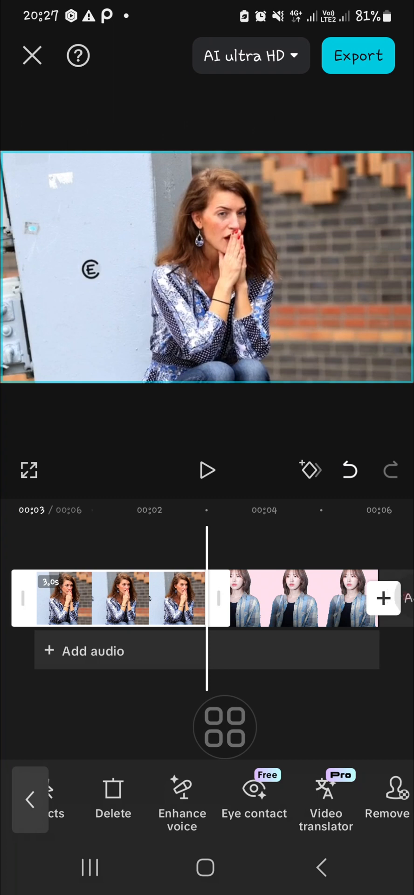
pyautogui.click(391, 470)
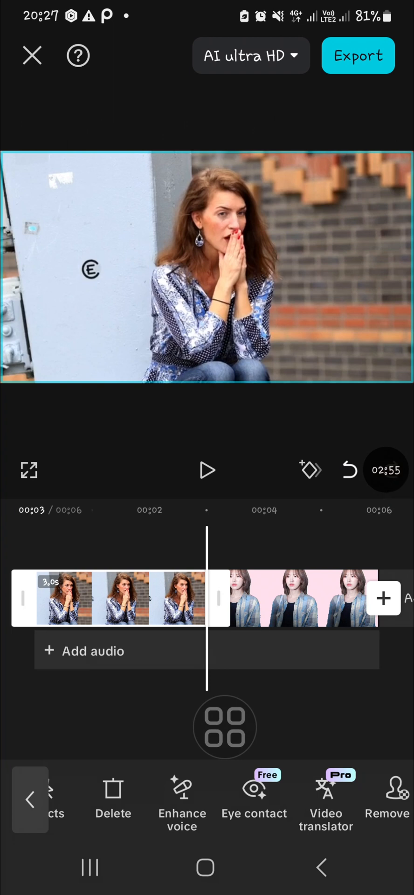